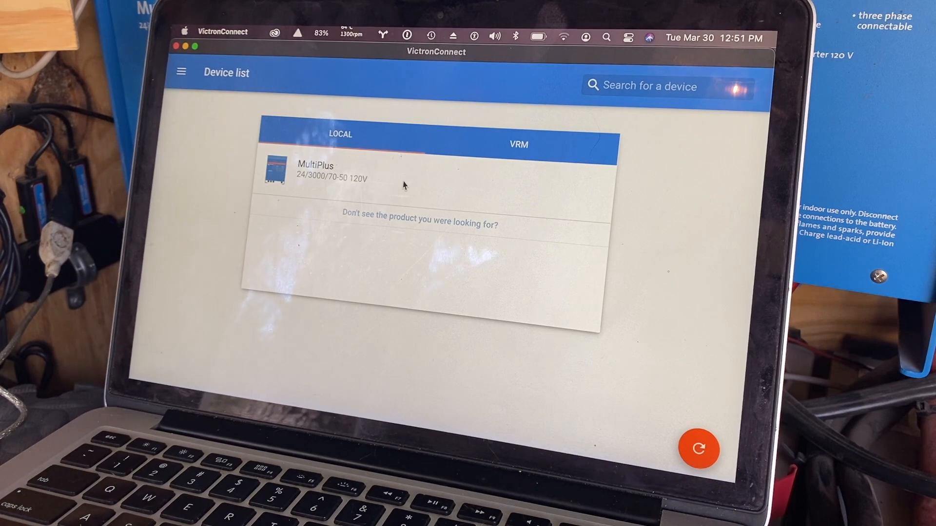
# - Connect to the MultiPlus and enable its settings to list the Master and Slave 1 units
pyautogui.click(315, 170)
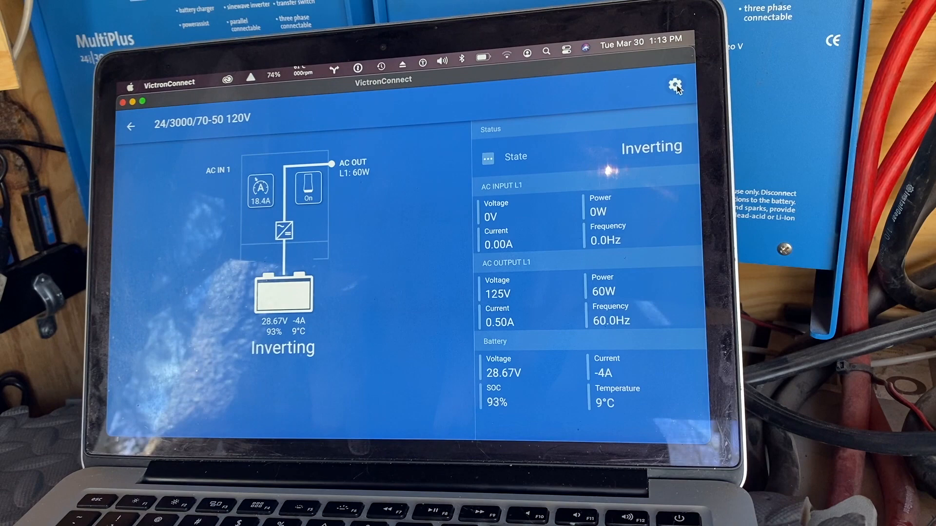
pyautogui.click(675, 85)
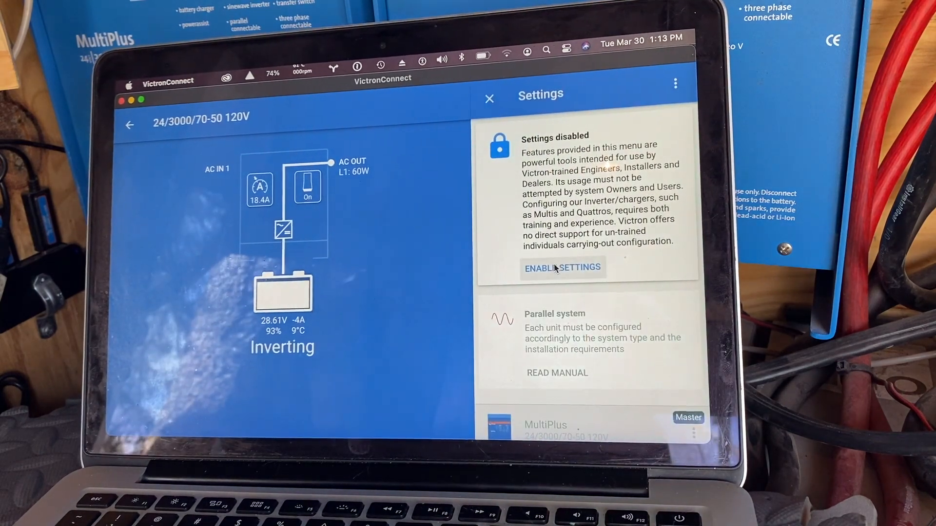
pyautogui.click(561, 268)
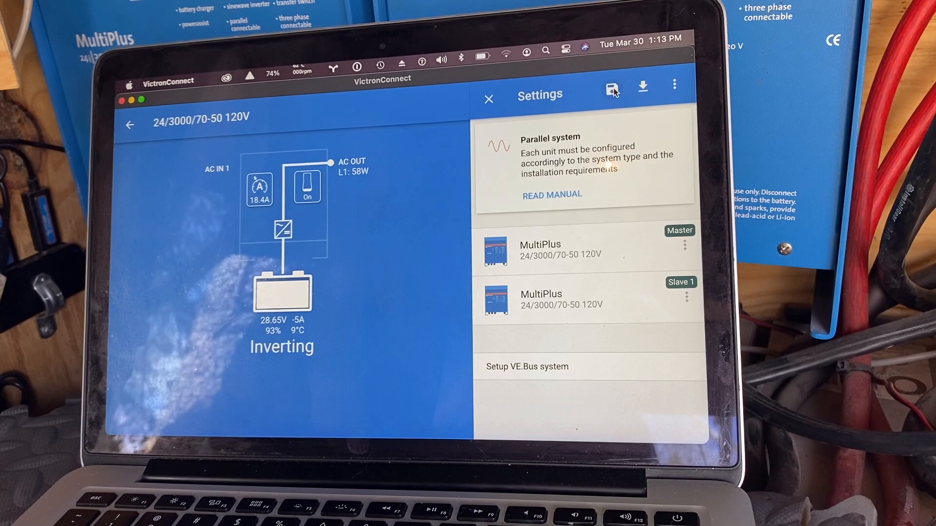
# - Save the current MultiPlus configuration as 'multiplus settings' in Documents
pyautogui.click(611, 86)
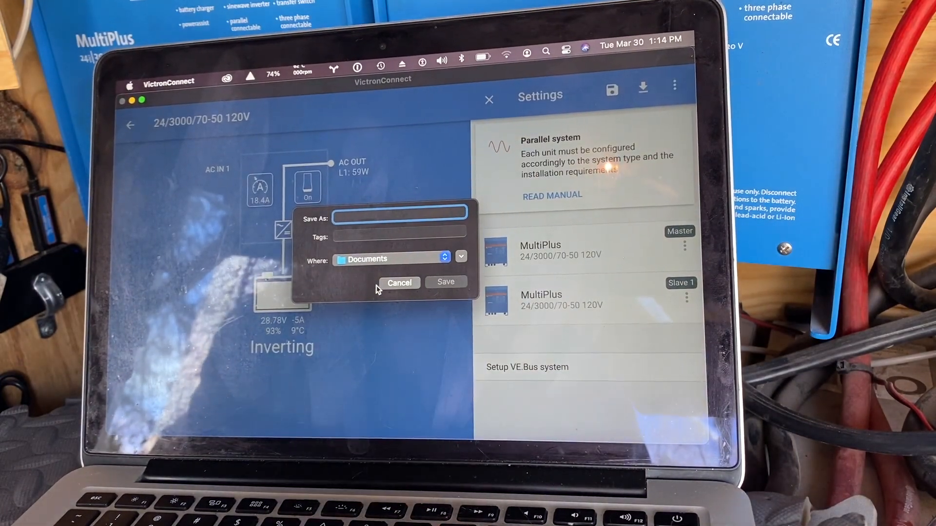
pyautogui.write('multiplus settings')
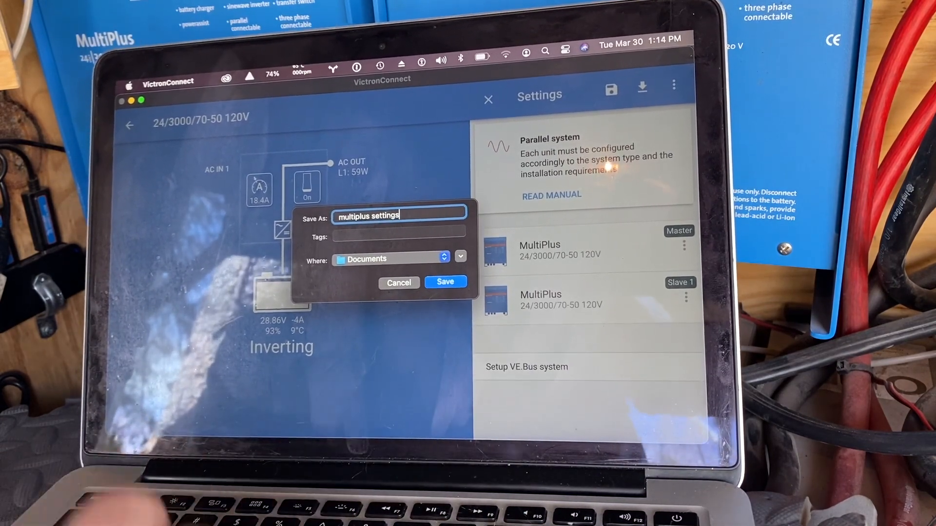
pyautogui.click(445, 281)
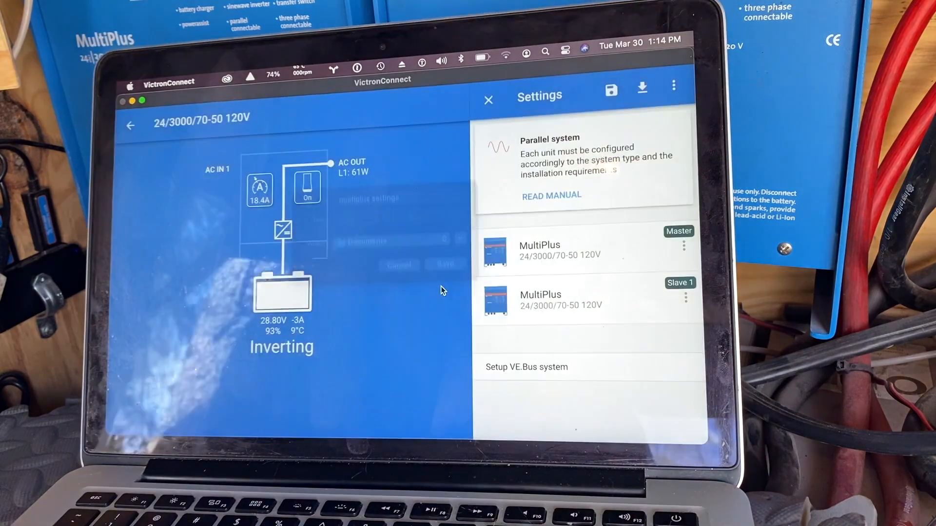
pyautogui.click(611, 89)
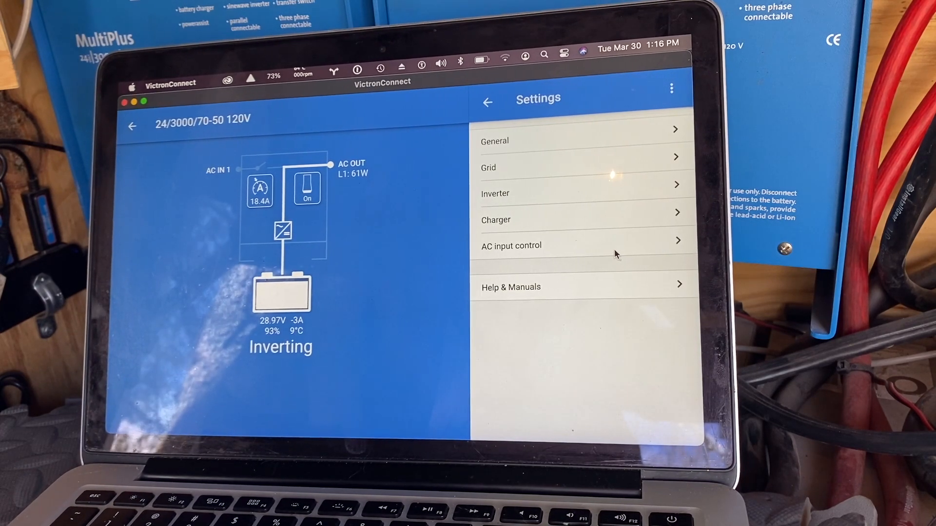
# - Show the MultiPlus Product info, with firmware v424 installed and v481 available
pyautogui.click(671, 88)
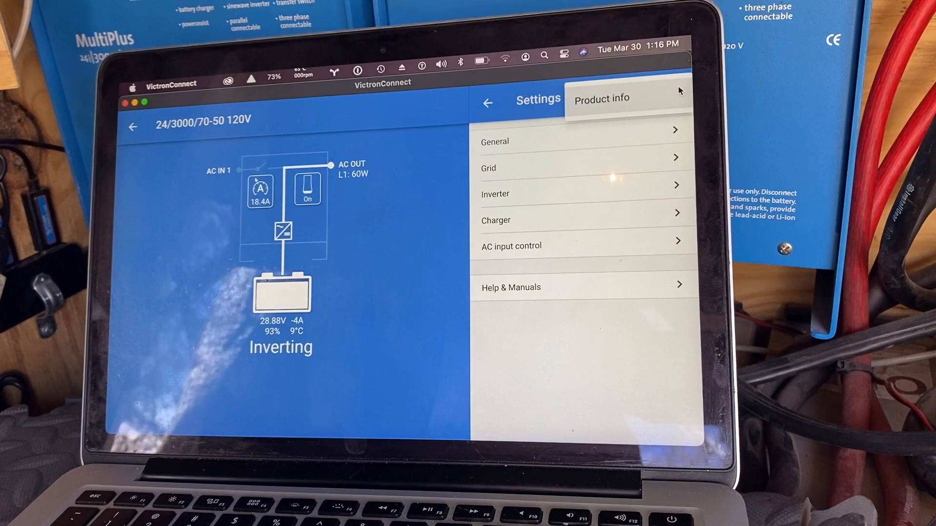
pyautogui.click(602, 99)
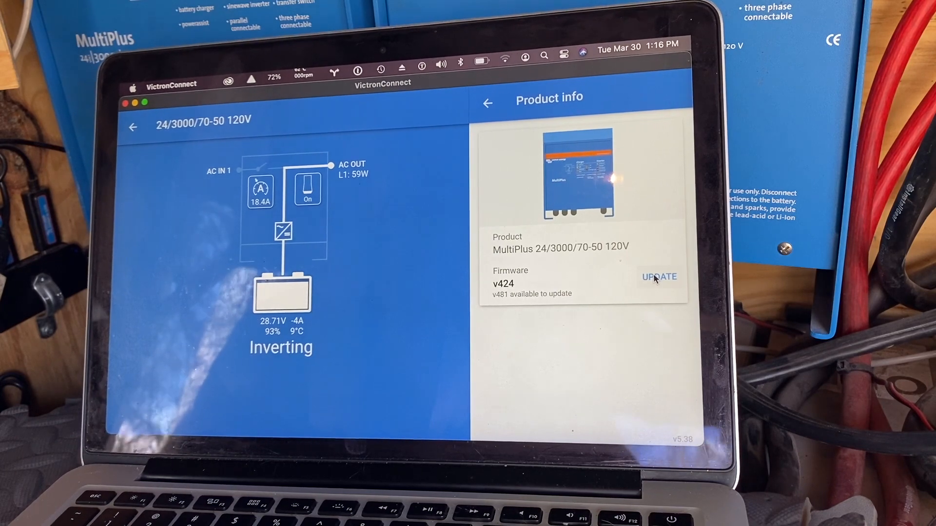
# - Start the MultiPlus firmware update to v481 and accept the warning
pyautogui.click(658, 276)
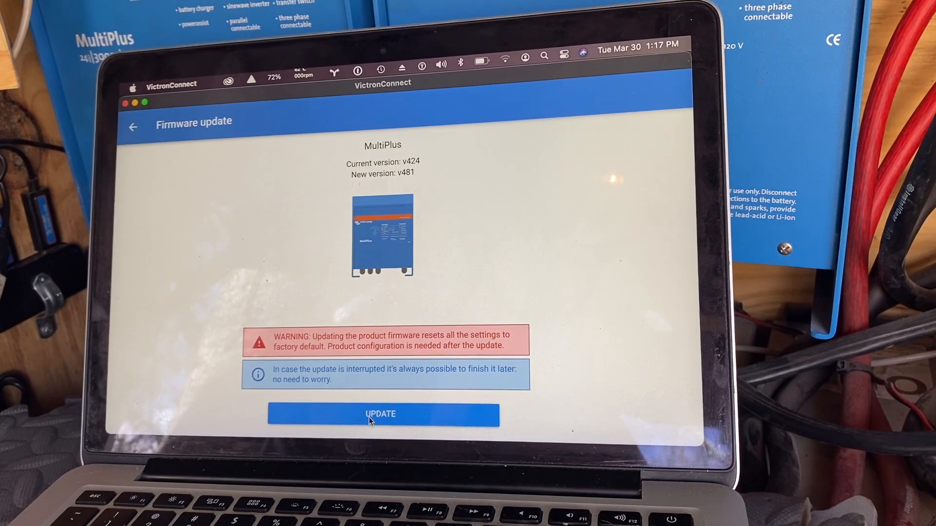
pyautogui.click(382, 414)
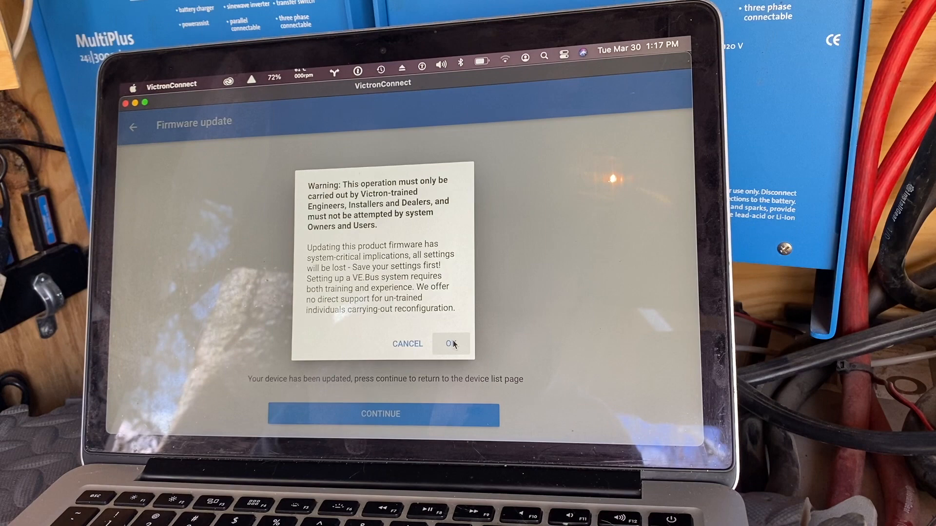
pyautogui.click(451, 343)
pyautogui.write('v')
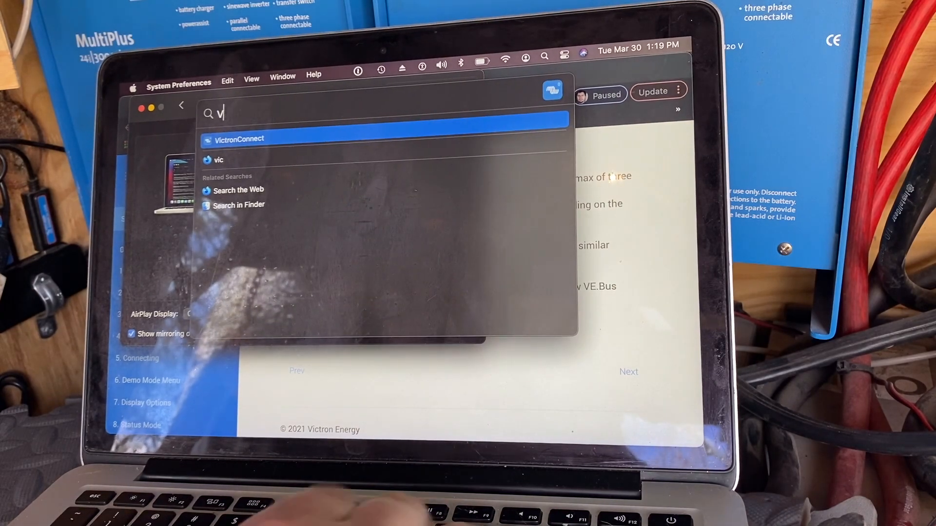
# - Relaunch VictronConnect by searching 'VictronConnect' in Spotlight
pyautogui.write('ictronConnect')
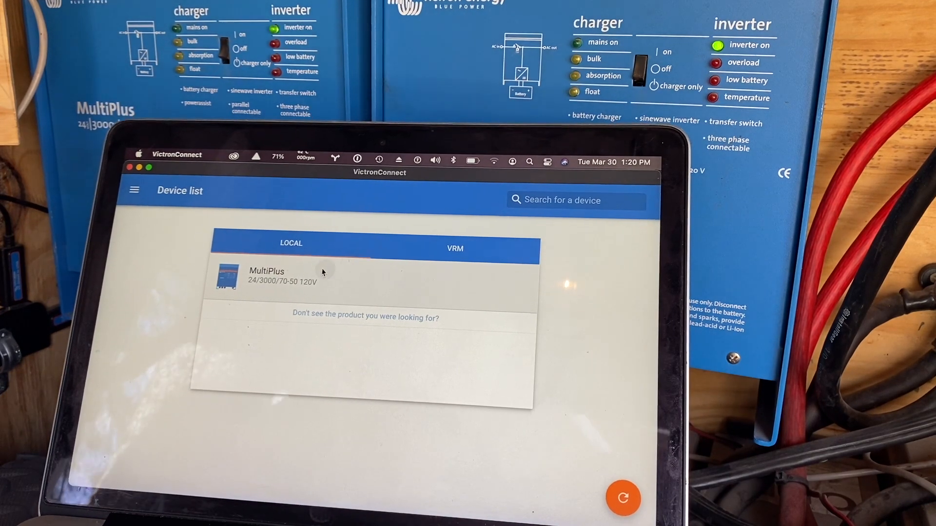
# - Connect to the MultiPlus, dismissing the New VE.Bus system prompt and the Alerts panel
pyautogui.click(265, 276)
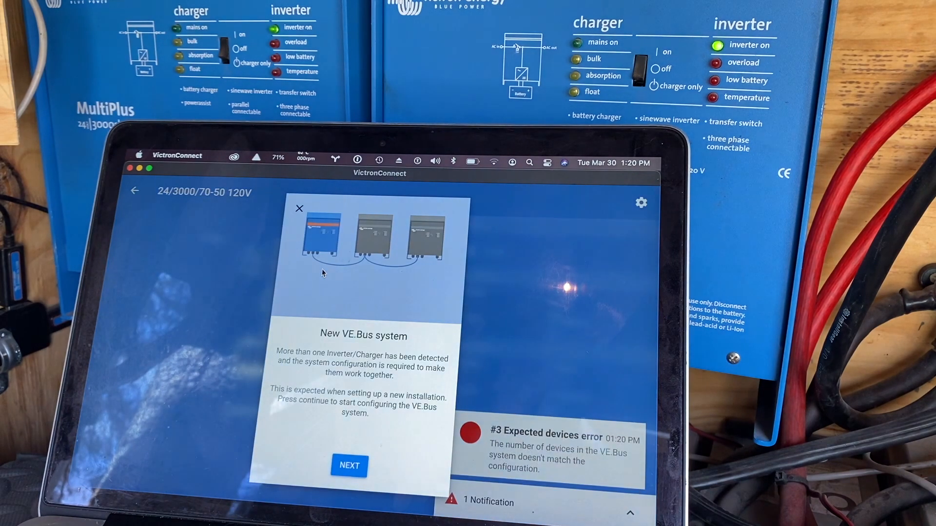
pyautogui.click(348, 466)
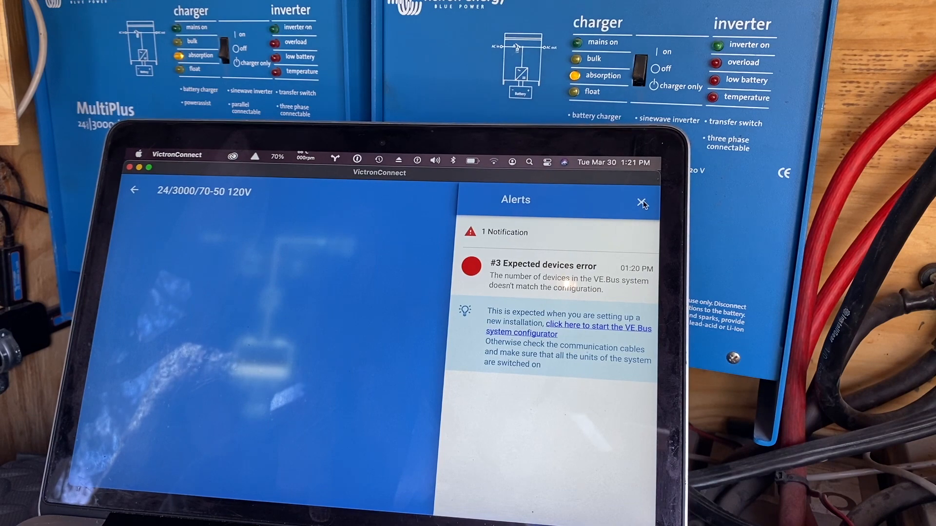
pyautogui.click(642, 201)
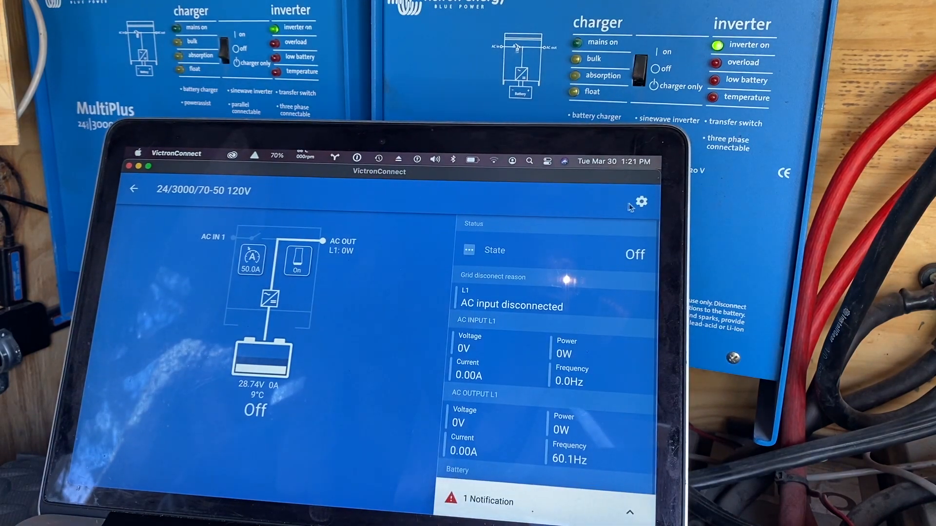
# - Unlock the MultiPlus settings with the password
pyautogui.click(640, 202)
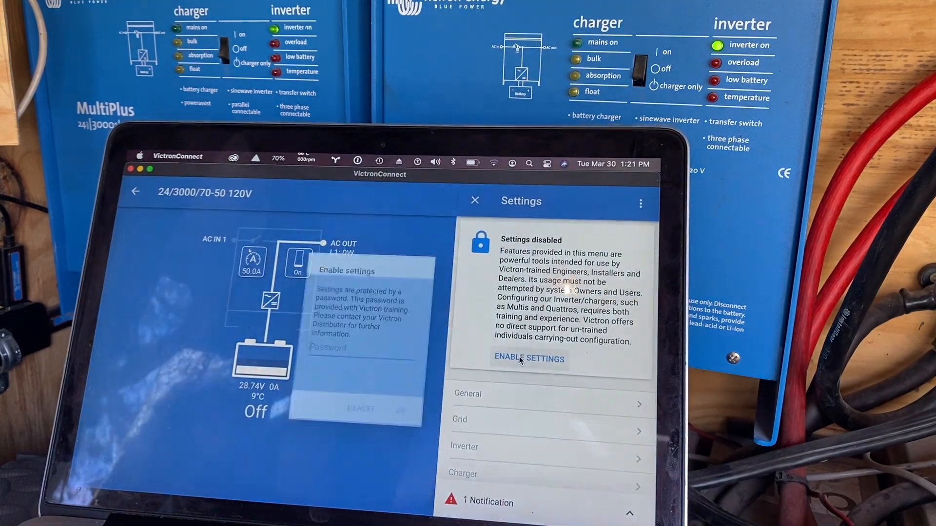
pyautogui.write('••')
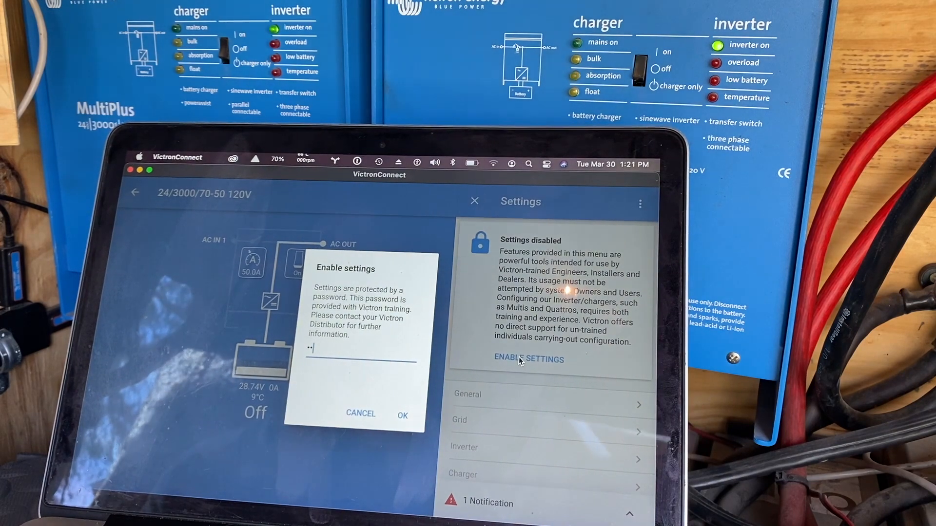
pyautogui.click(402, 414)
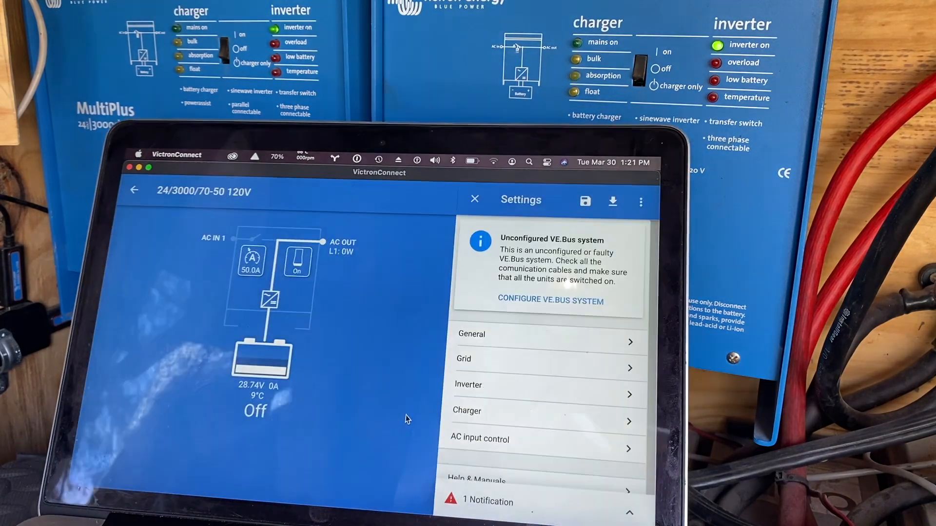
pyautogui.scroll(-3)
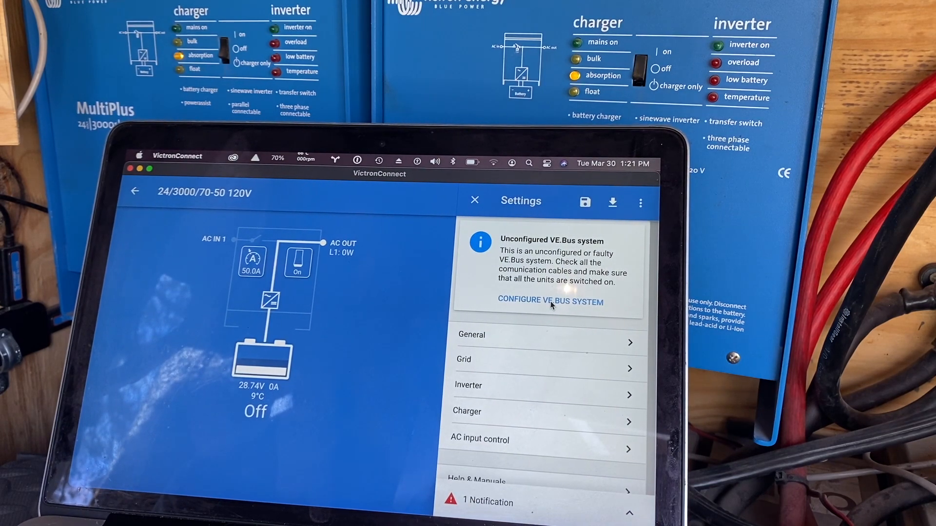
# - Start the VE.Bus system configurator, enter its password and continue to system type
pyautogui.click(549, 301)
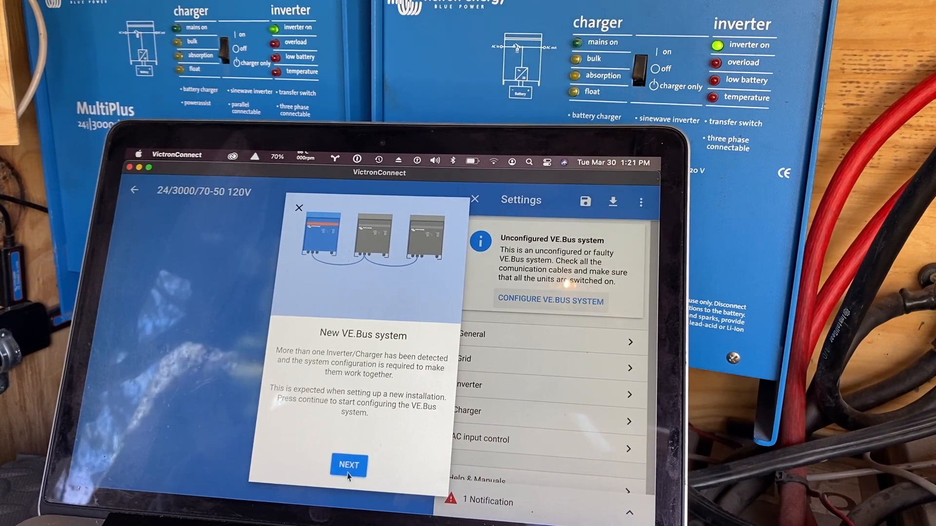
pyautogui.click(348, 465)
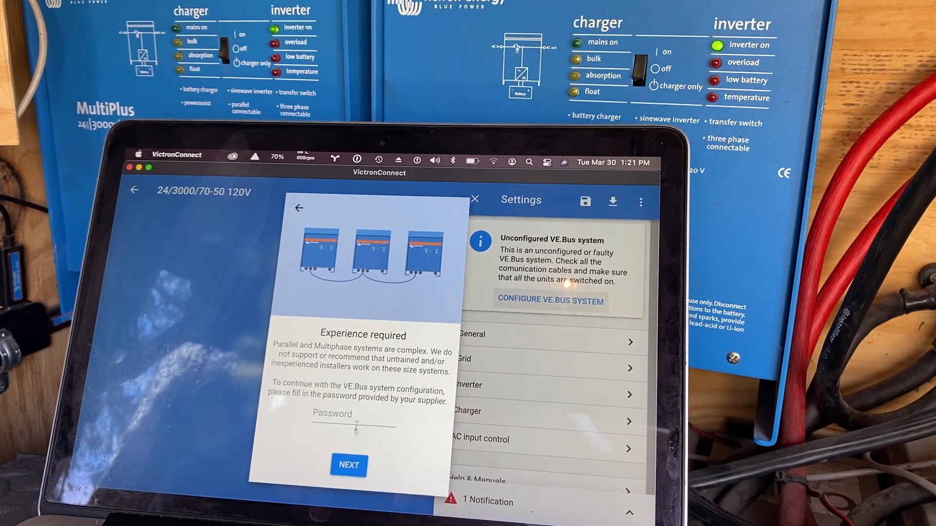
pyautogui.write('••')
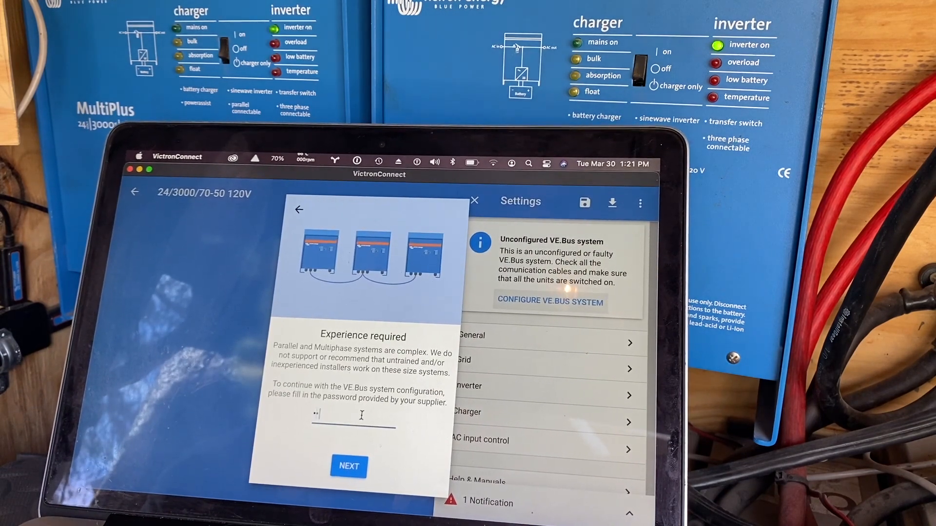
pyautogui.click(349, 466)
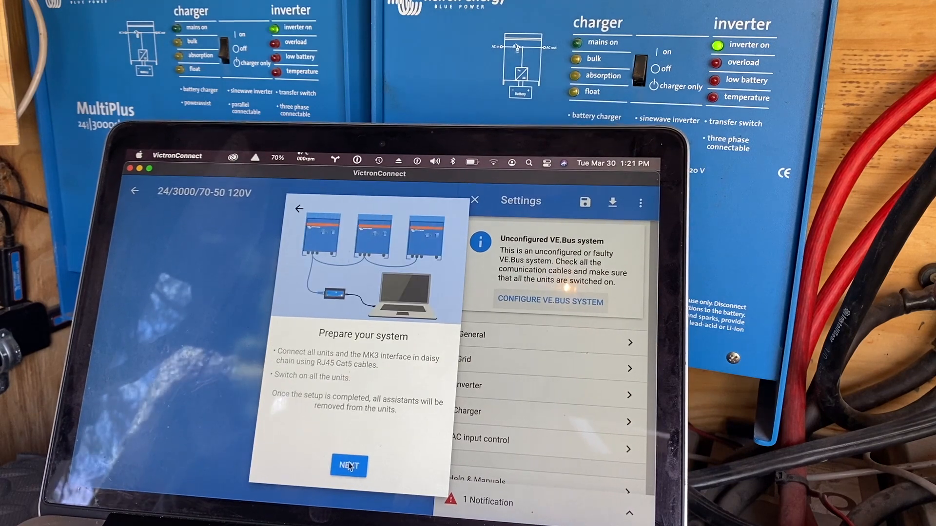
pyautogui.click(348, 465)
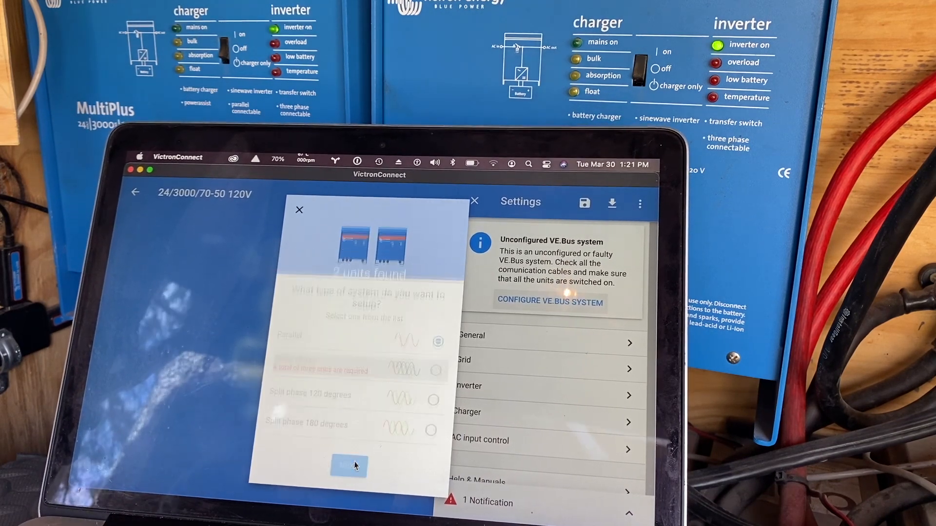
# - Choose a Parallel system and assign the blinking units as Master and Slave 1
pyautogui.click(348, 466)
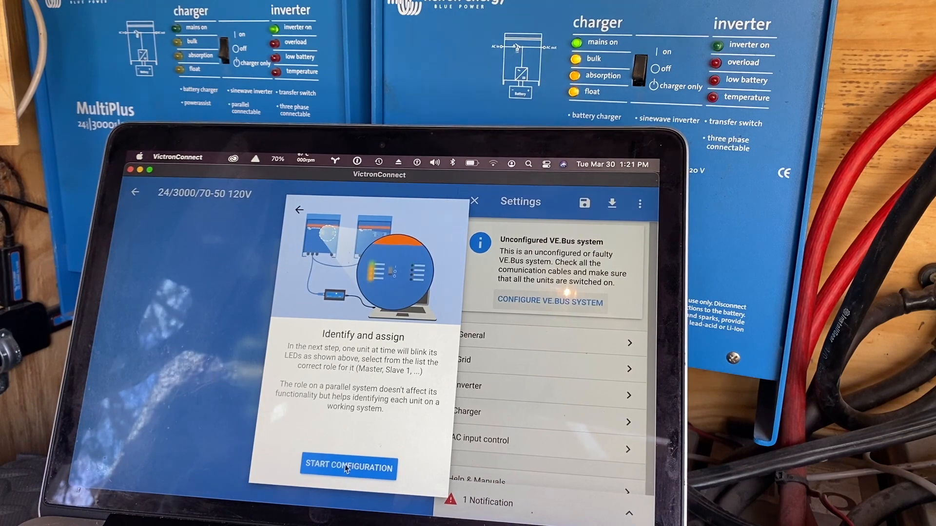
pyautogui.click(348, 467)
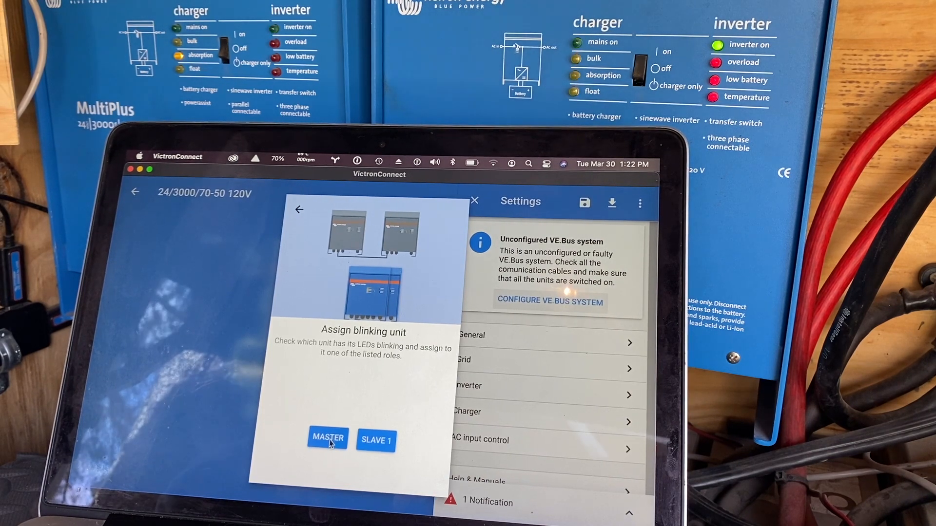
pyautogui.moveTo(373, 449)
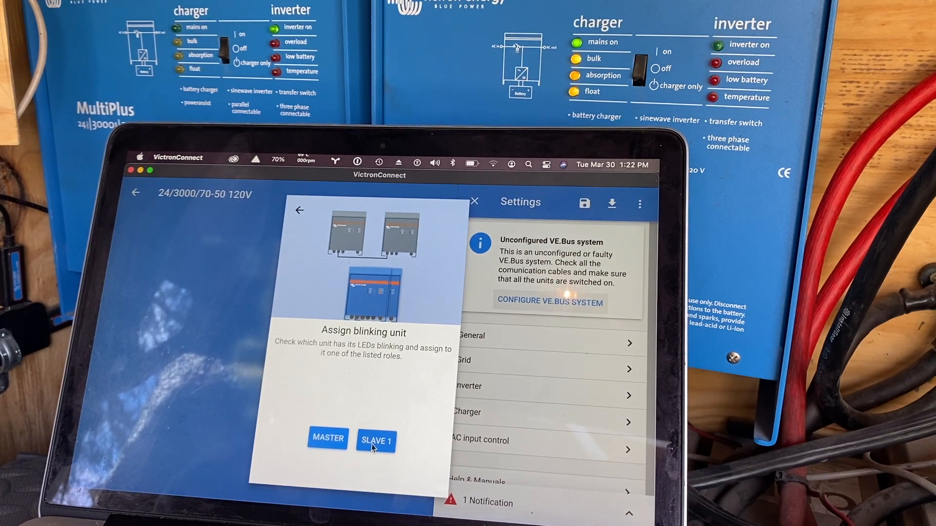
pyautogui.click(375, 439)
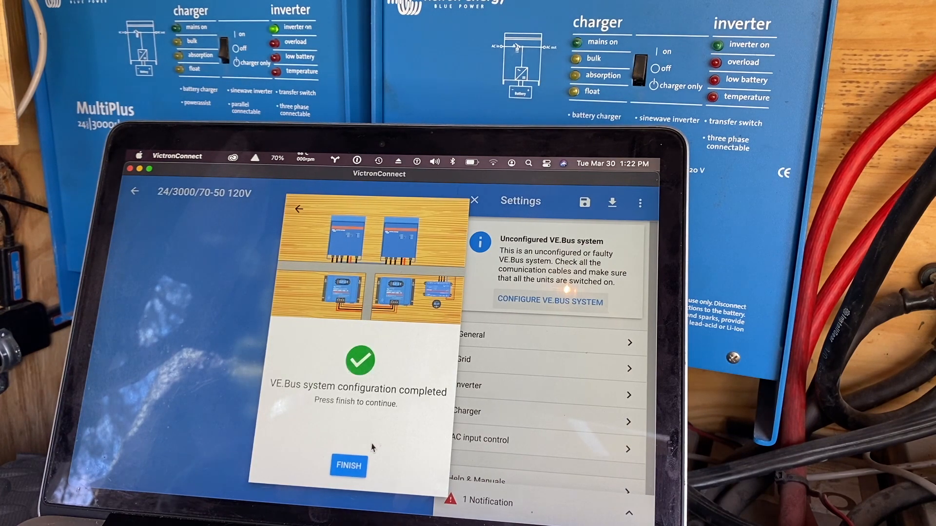
pyautogui.click(349, 465)
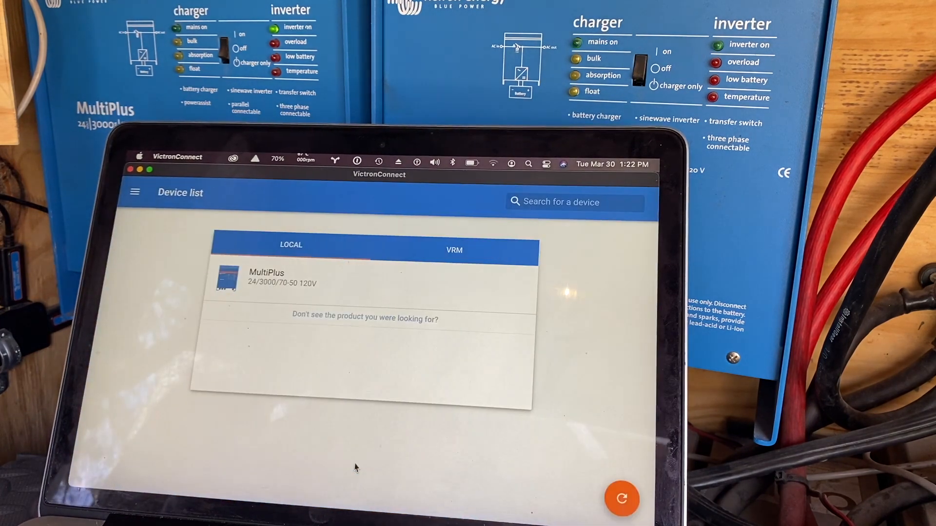
# - Reconnect to the MultiPlus, unlock settings with the password, and open the Master unit
pyautogui.click(266, 277)
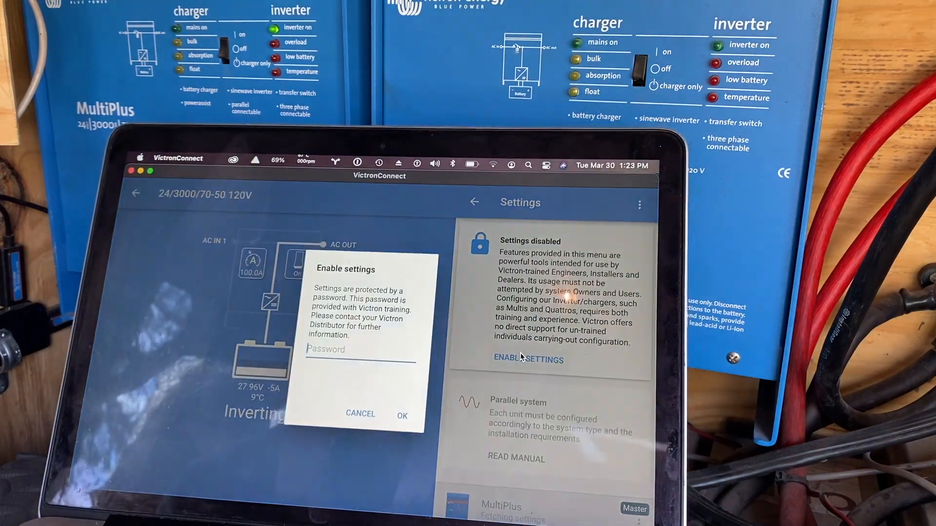
pyautogui.write('•••')
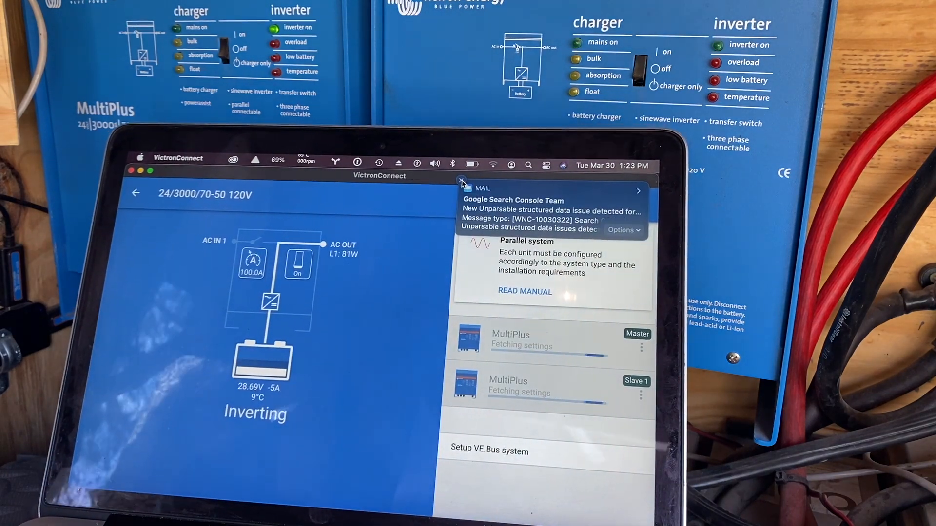
pyautogui.click(462, 182)
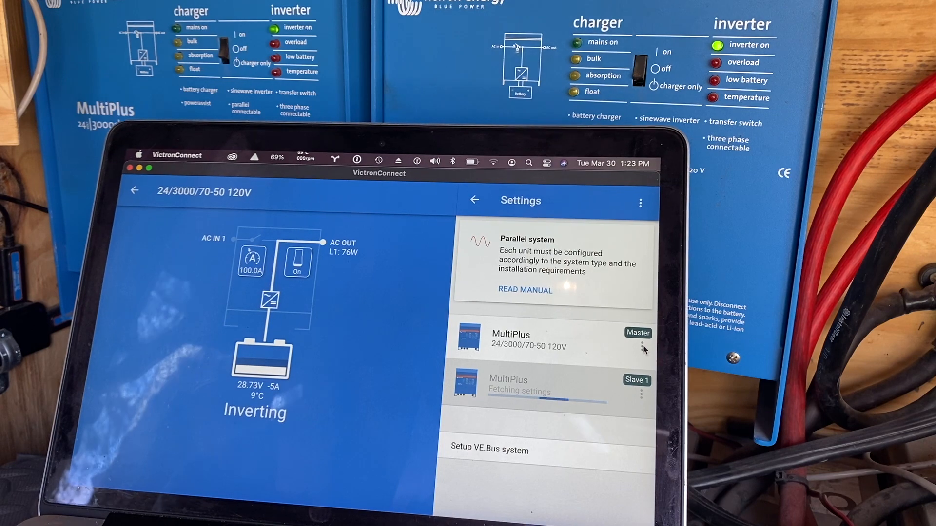
pyautogui.click(643, 348)
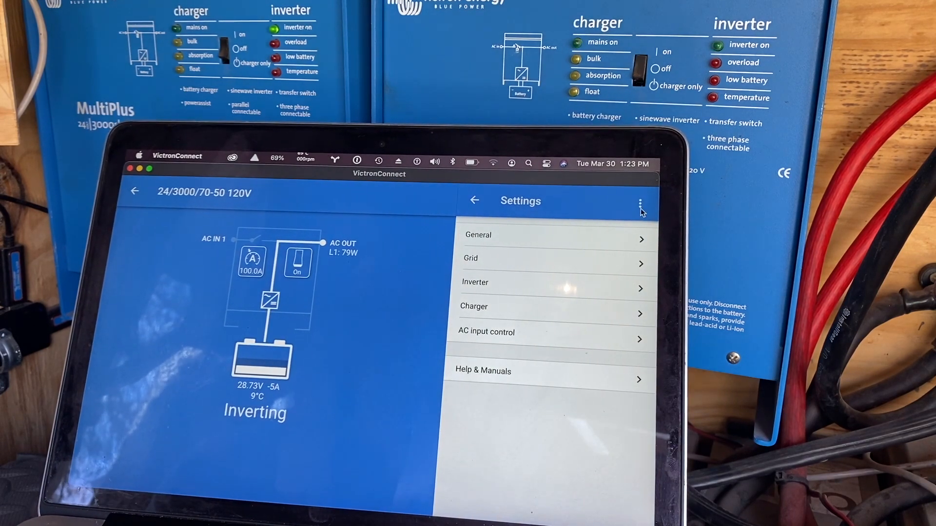
# - Check the Master unit's Product info shows latest firmware v481, then navigate back
pyautogui.click(478, 234)
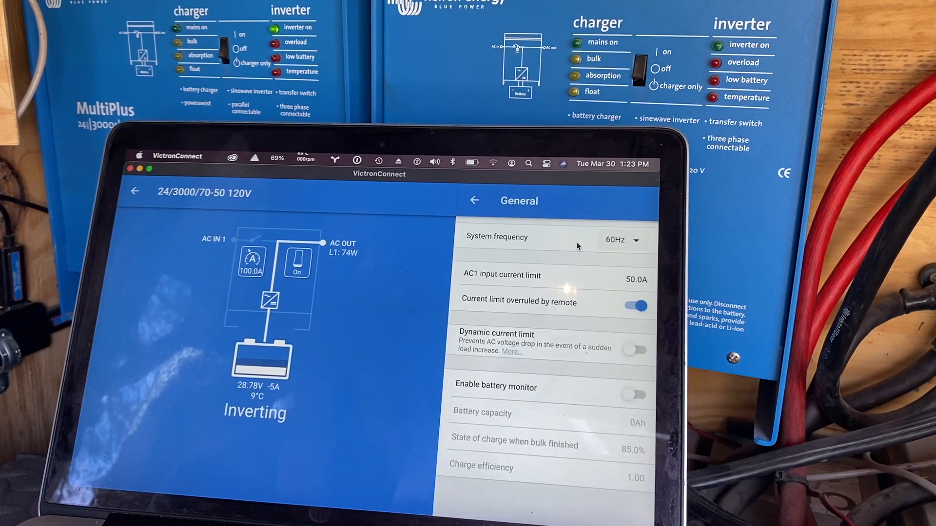
pyautogui.click(474, 202)
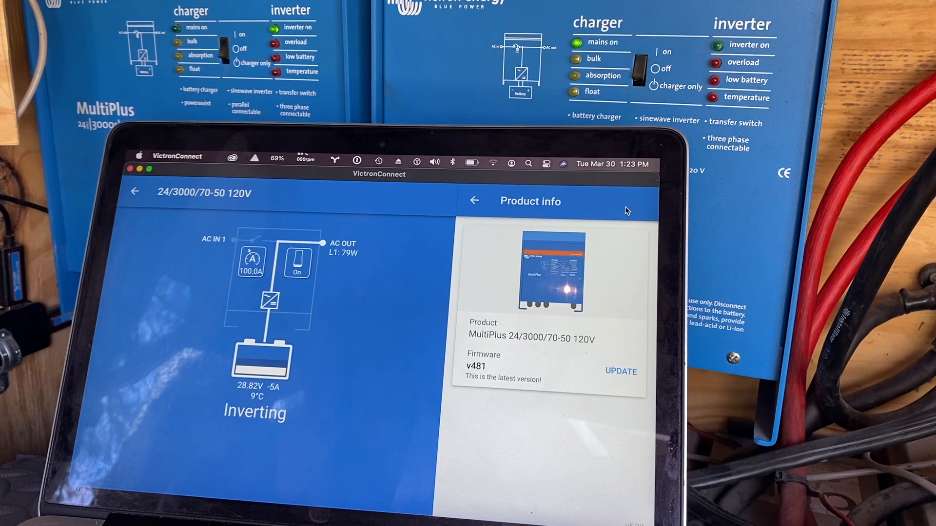
pyautogui.moveTo(576, 376)
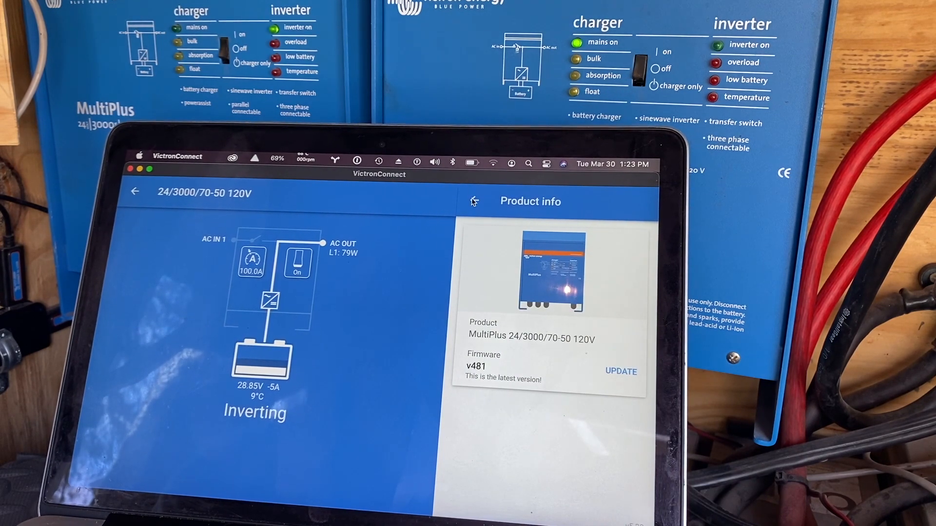
pyautogui.click(474, 201)
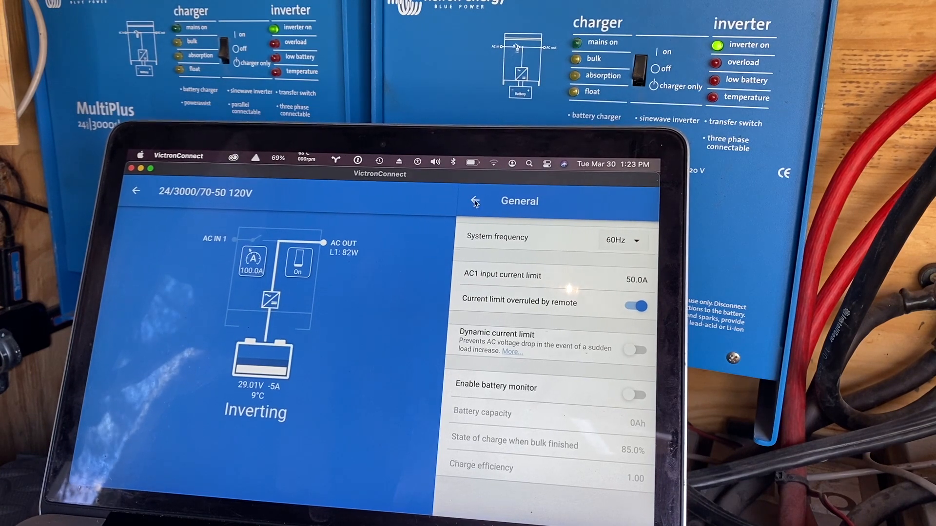
pyautogui.click(473, 201)
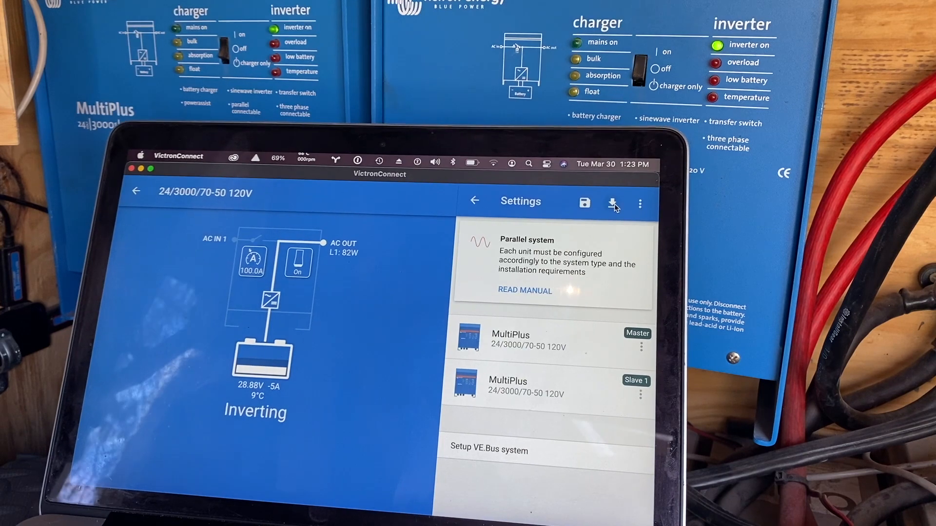
# - Import 'multiplus settings.vcsf', dismiss the firmware warnings, and apply its marked differences
pyautogui.click(612, 204)
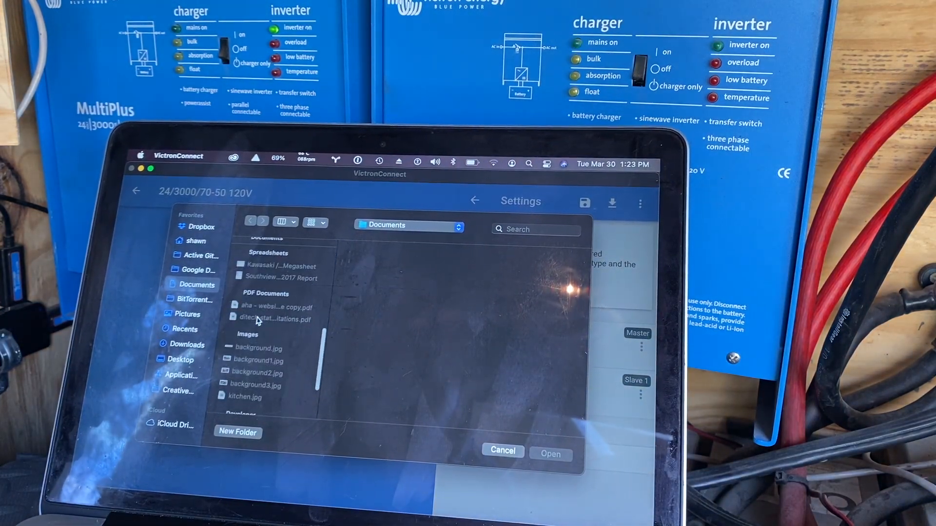
pyautogui.scroll(-3)
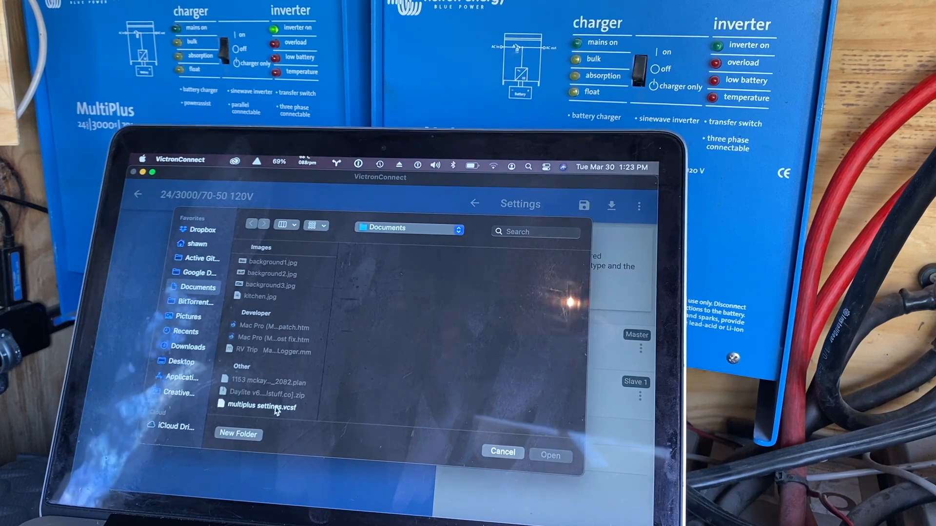
pyautogui.click(549, 455)
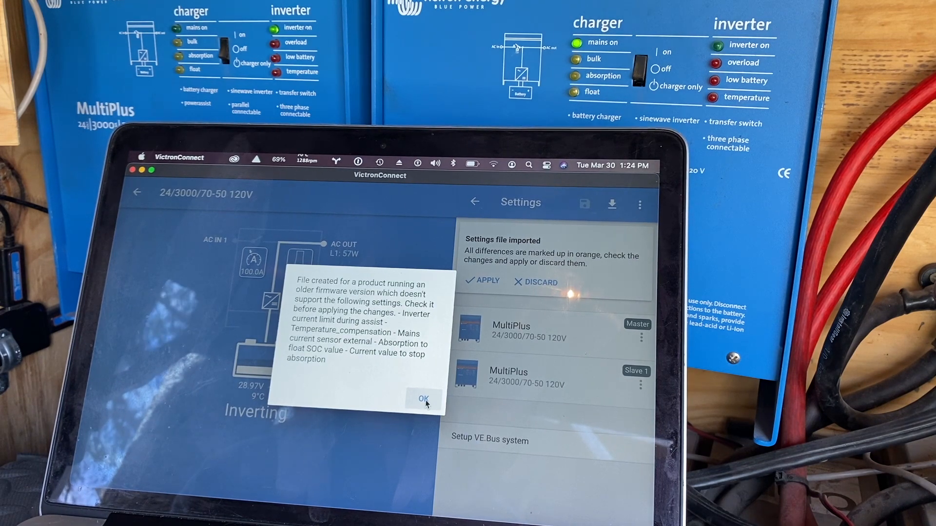
pyautogui.click(423, 398)
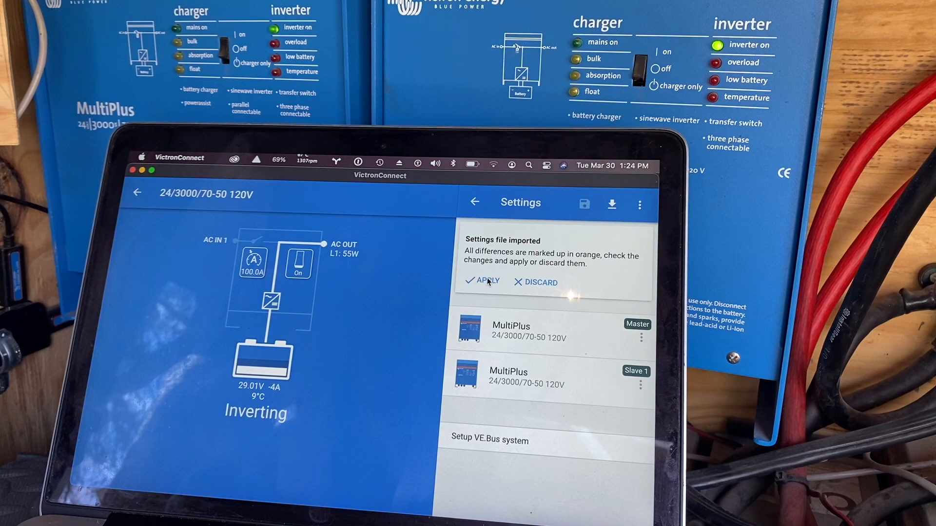
pyautogui.click(487, 281)
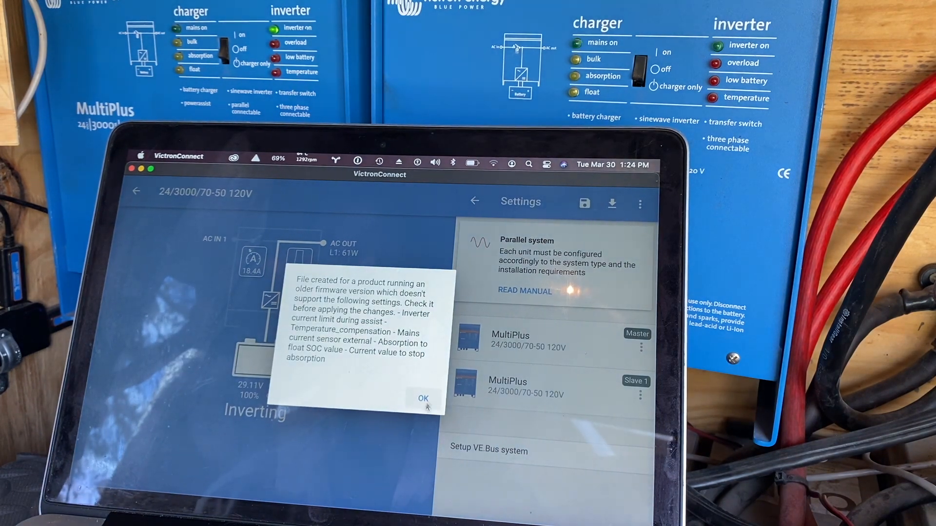
pyautogui.click(423, 398)
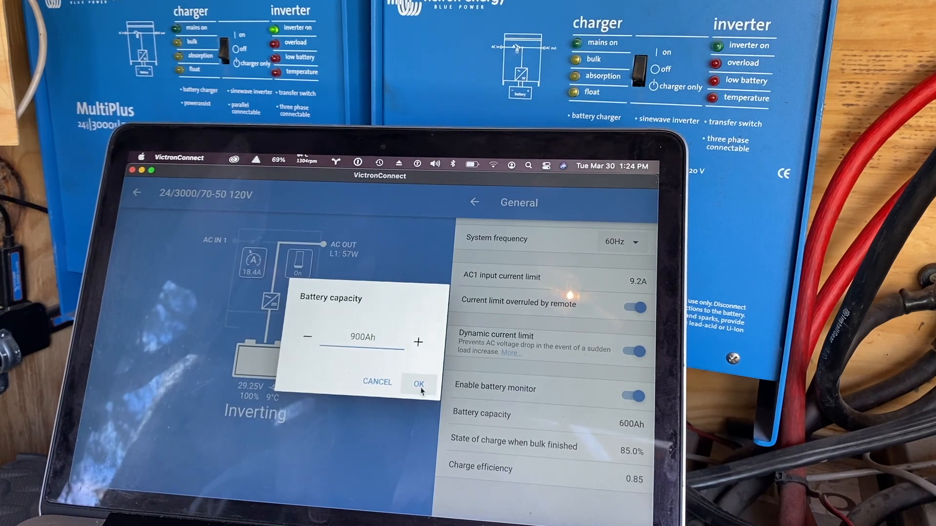
# - Enter a 900Ah battery capacity and look through the Grid settings
pyautogui.click(419, 383)
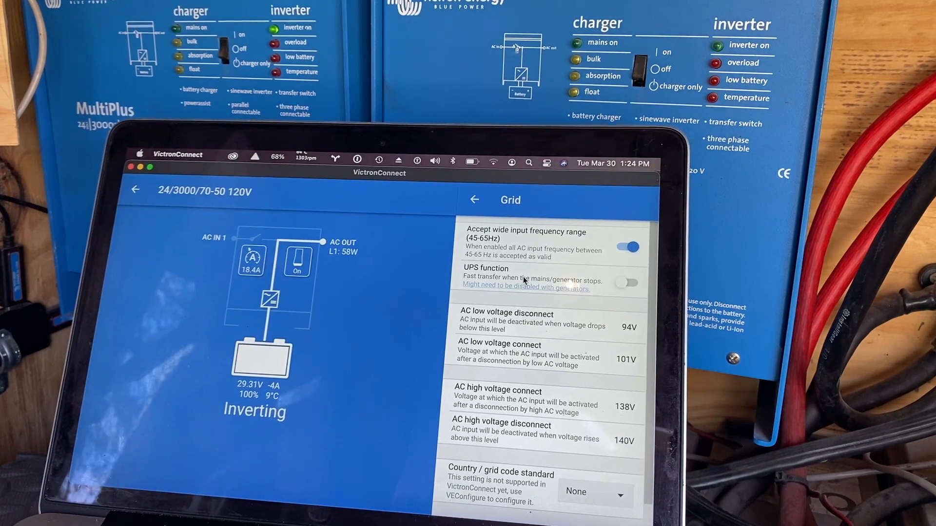
pyautogui.scroll(-3)
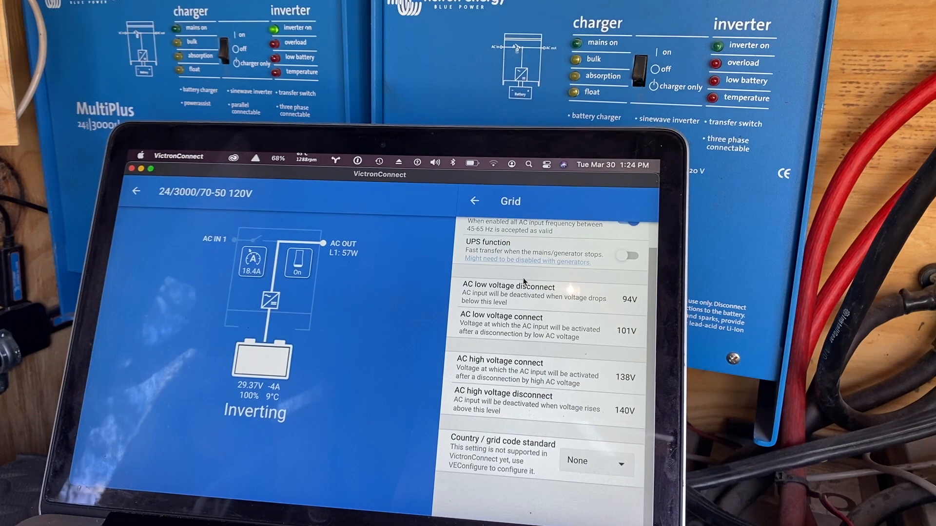
pyautogui.click(474, 200)
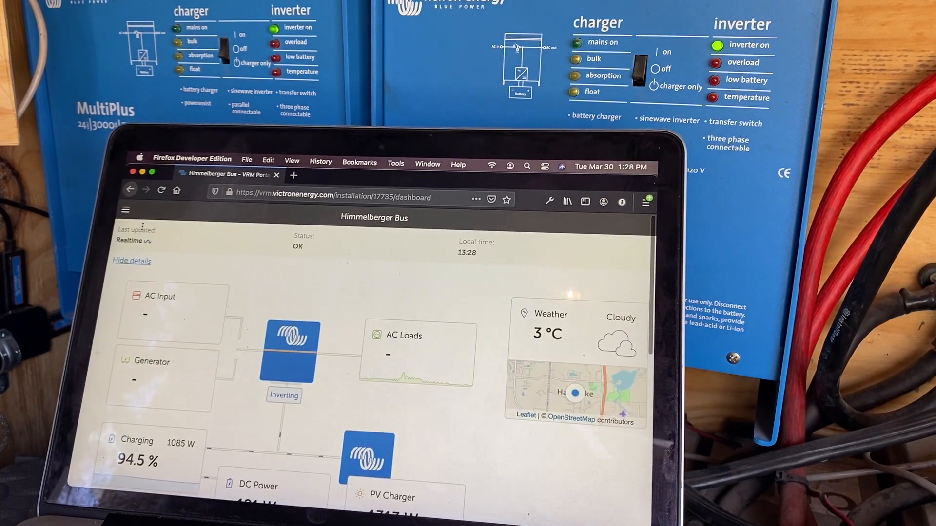
# - Go through the installation menu to the Device list and open Firmware Update
pyautogui.click(125, 209)
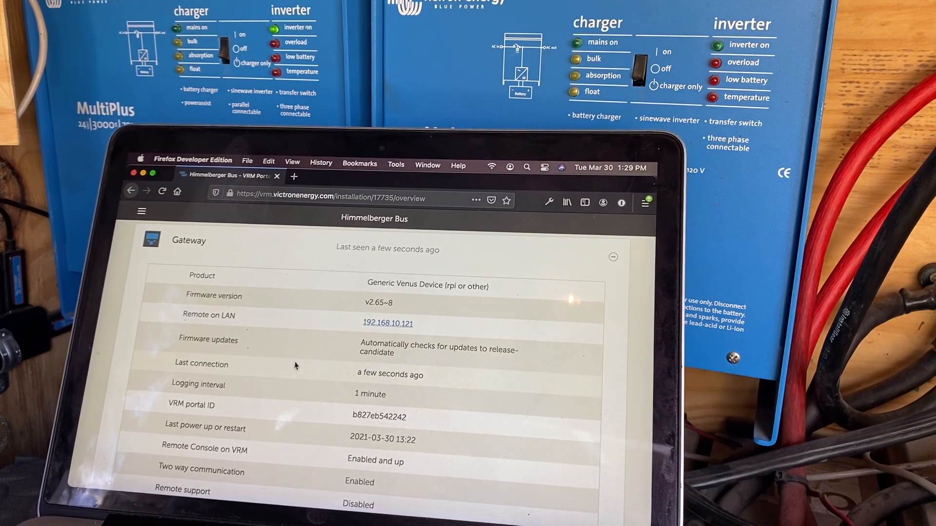
pyautogui.scroll(-3)
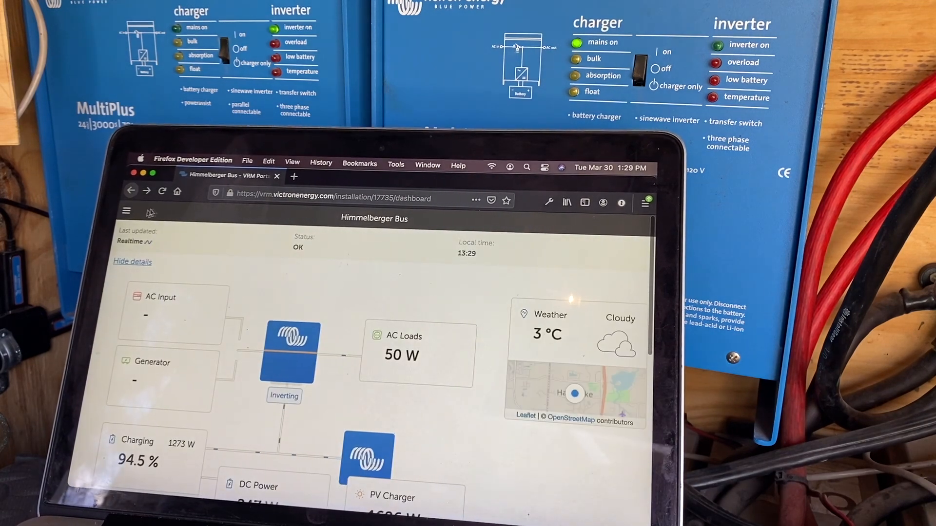
pyautogui.click(126, 211)
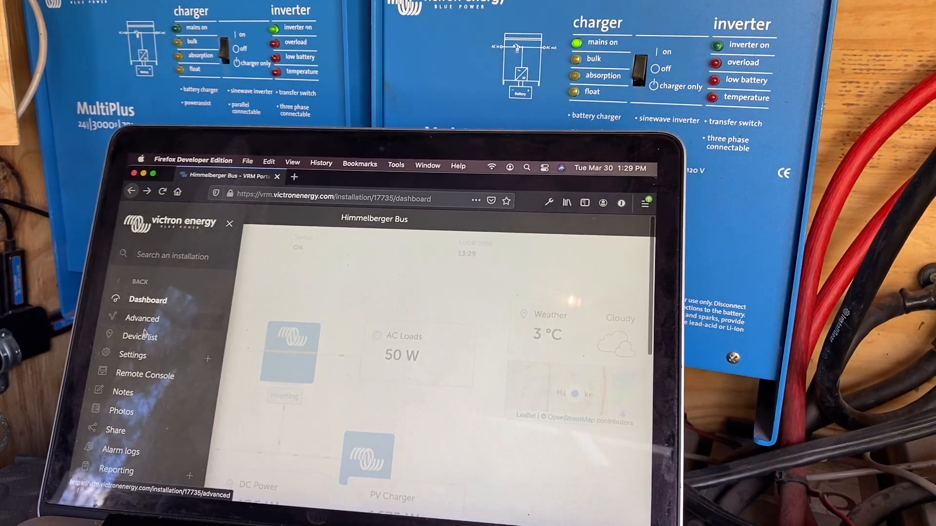
pyautogui.click(143, 335)
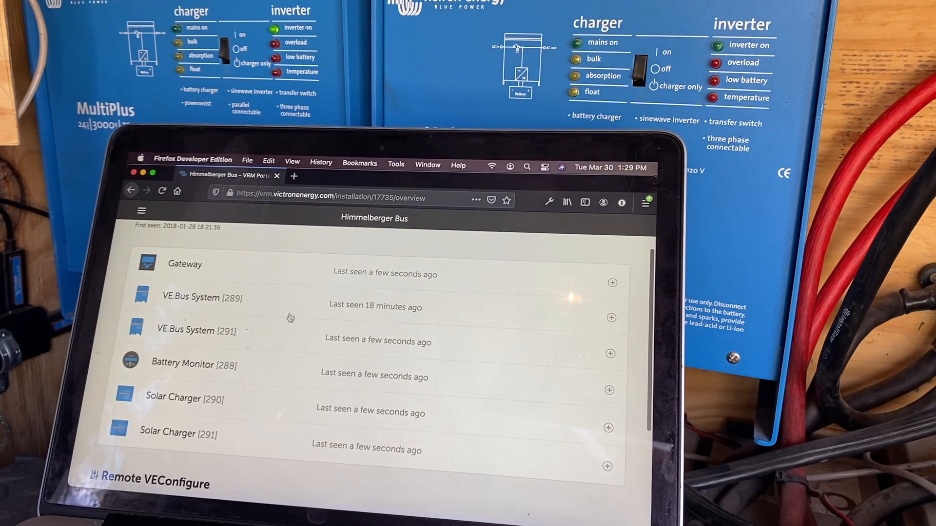
pyautogui.scroll(-3)
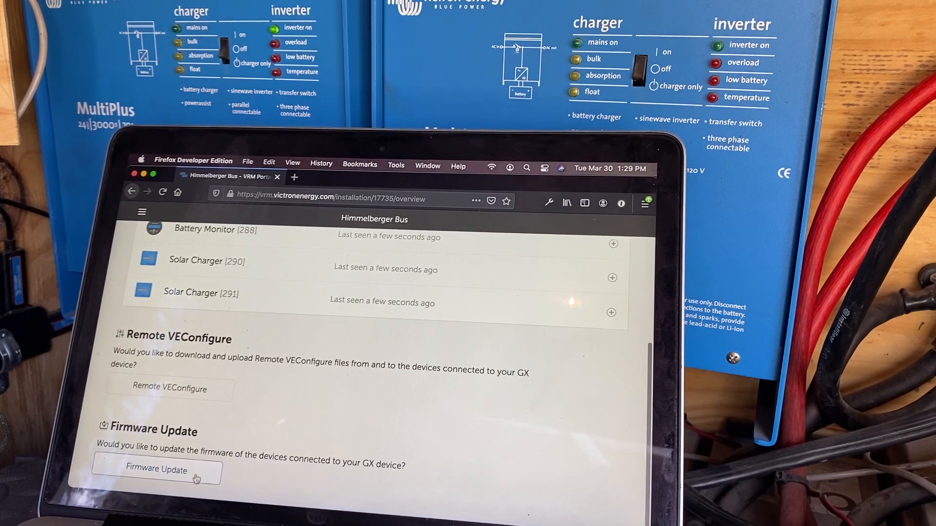
pyautogui.click(156, 470)
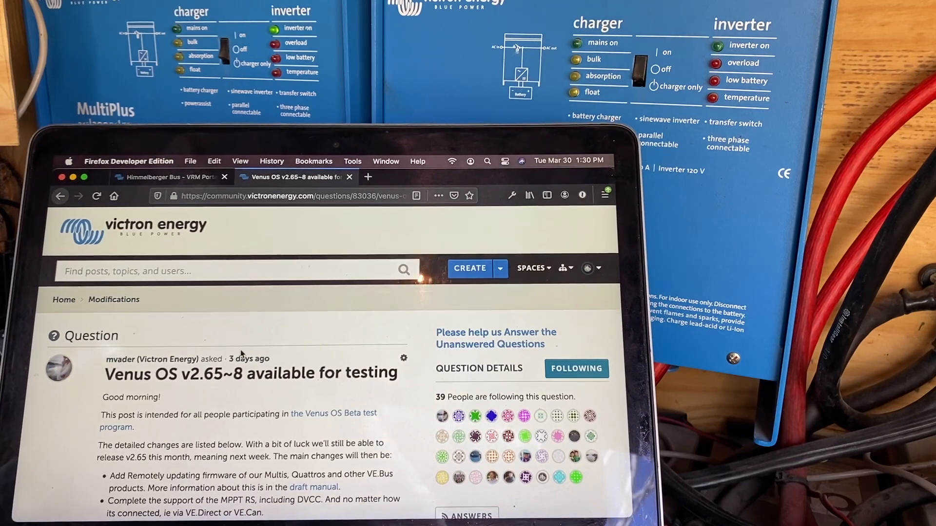
pyautogui.scroll(-3)
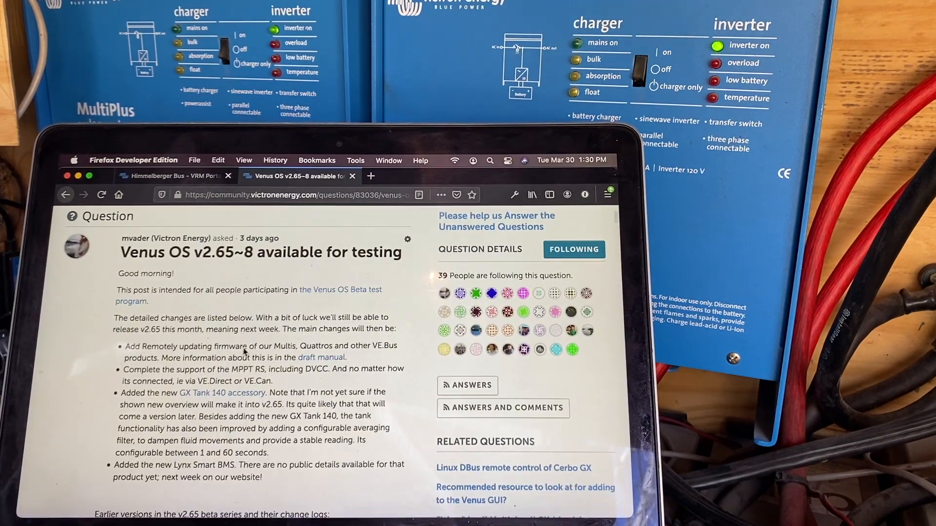
pyautogui.scroll(-3)
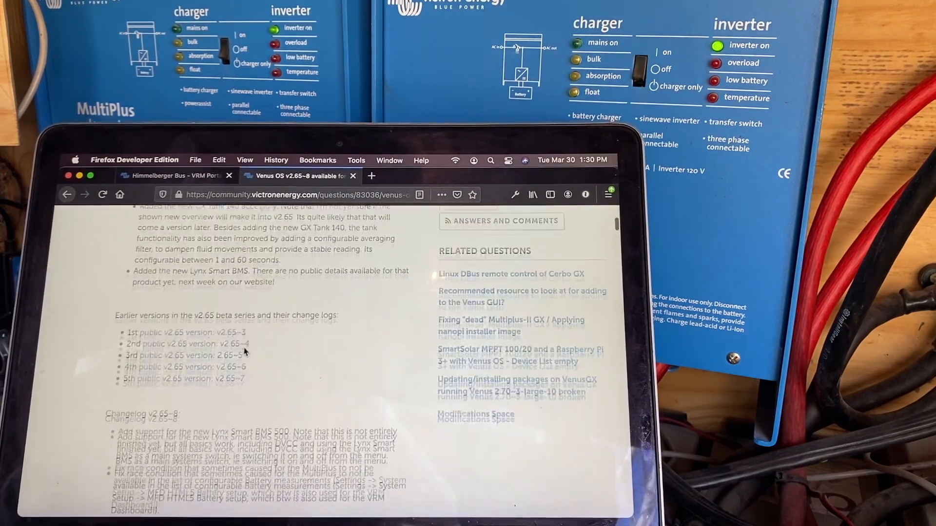
pyautogui.scroll(-3)
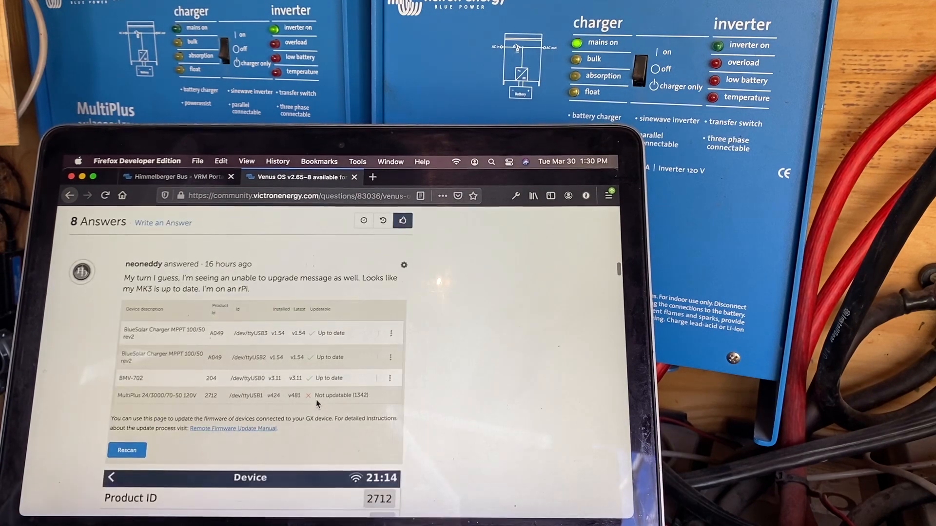
pyautogui.scroll(-3)
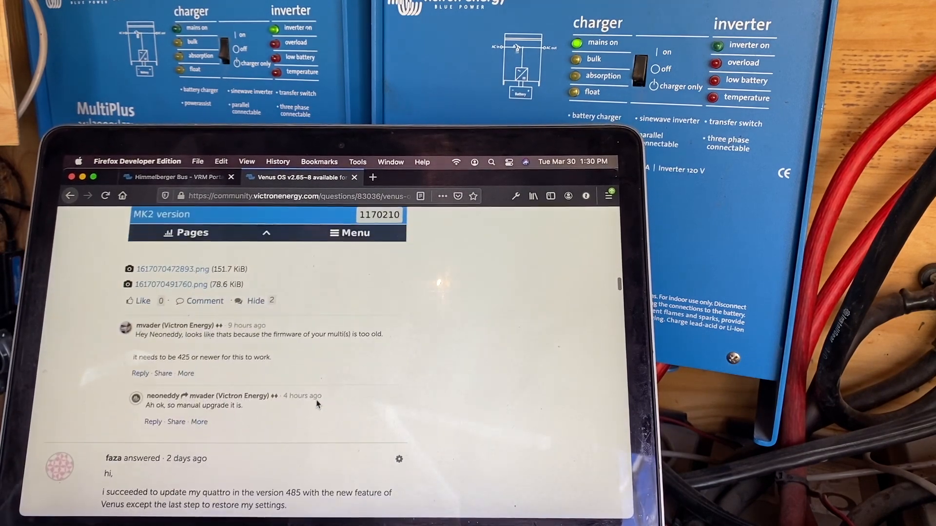